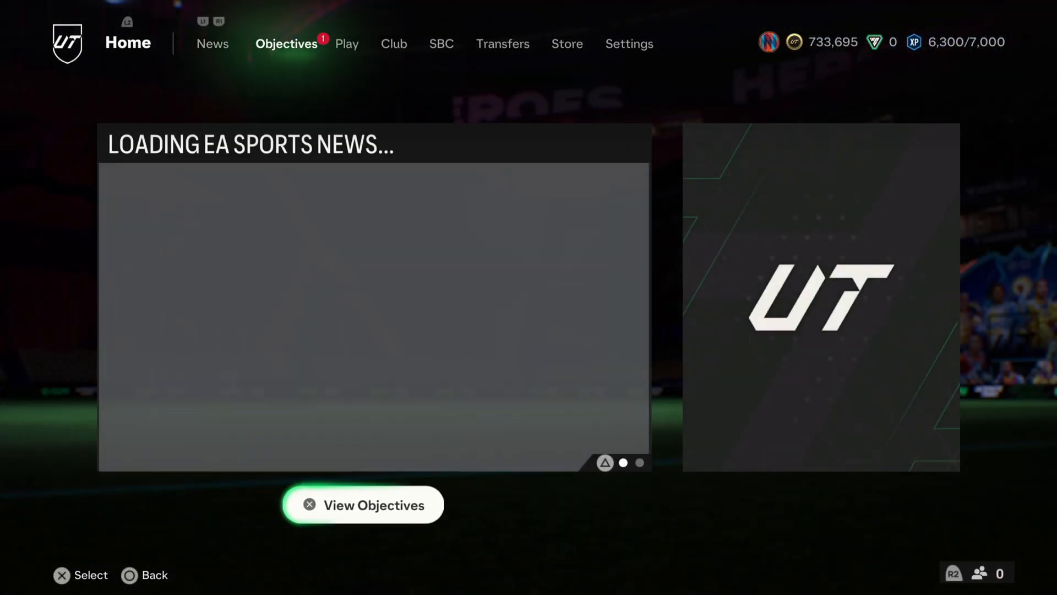
# Step: Select Champions from the Play menu to reach the Rank VII Finals Completed screen
pyautogui.click(347, 43)
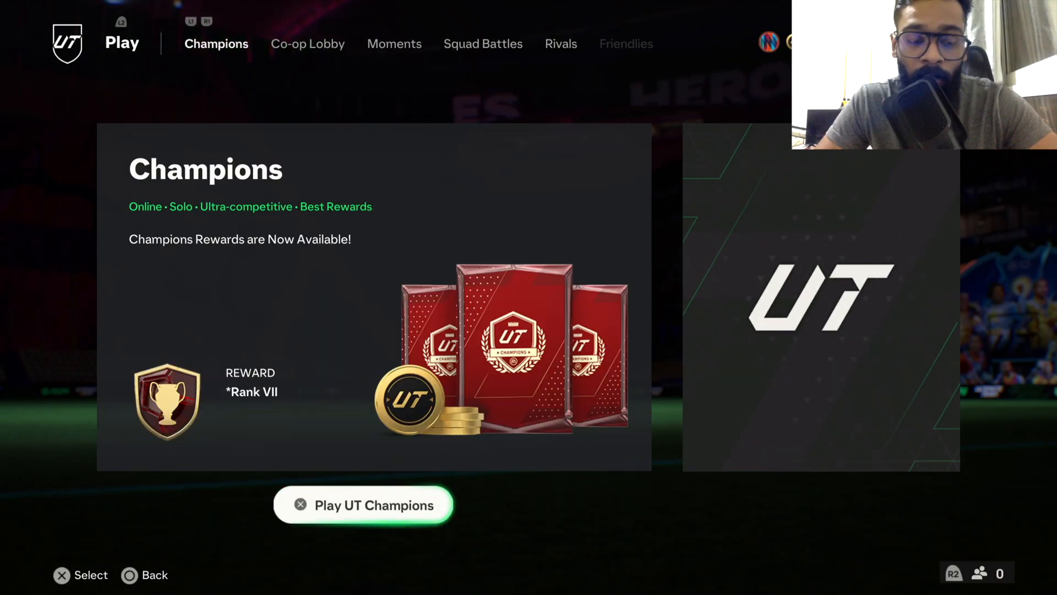
pyautogui.click(364, 505)
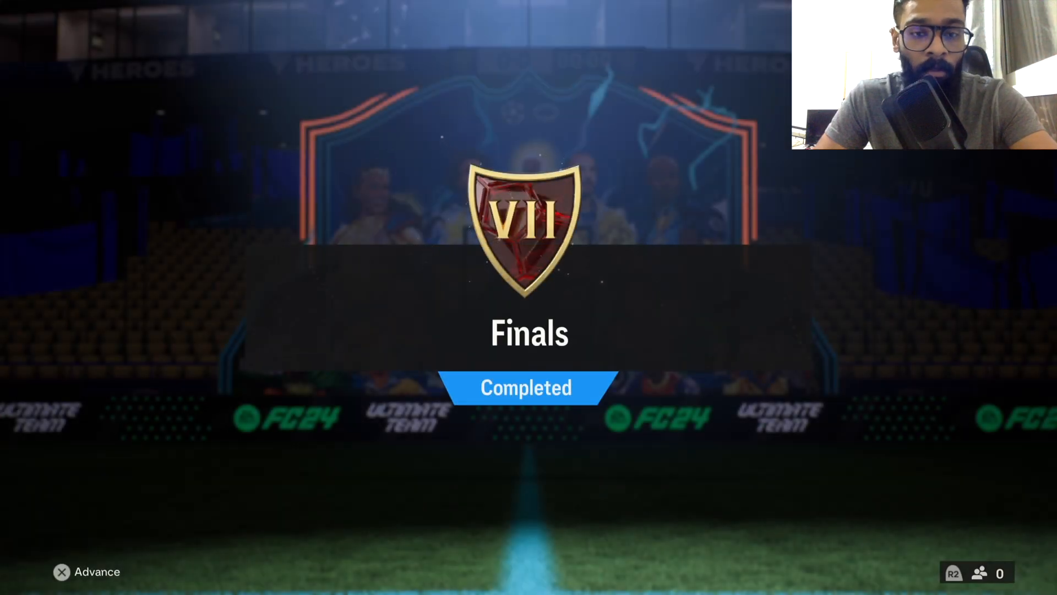
# Step: Advance past Finals Completed and accept the rewards: two Player Picks, two packs, 1,000 XP, 15,000 coins
pyautogui.click(85, 572)
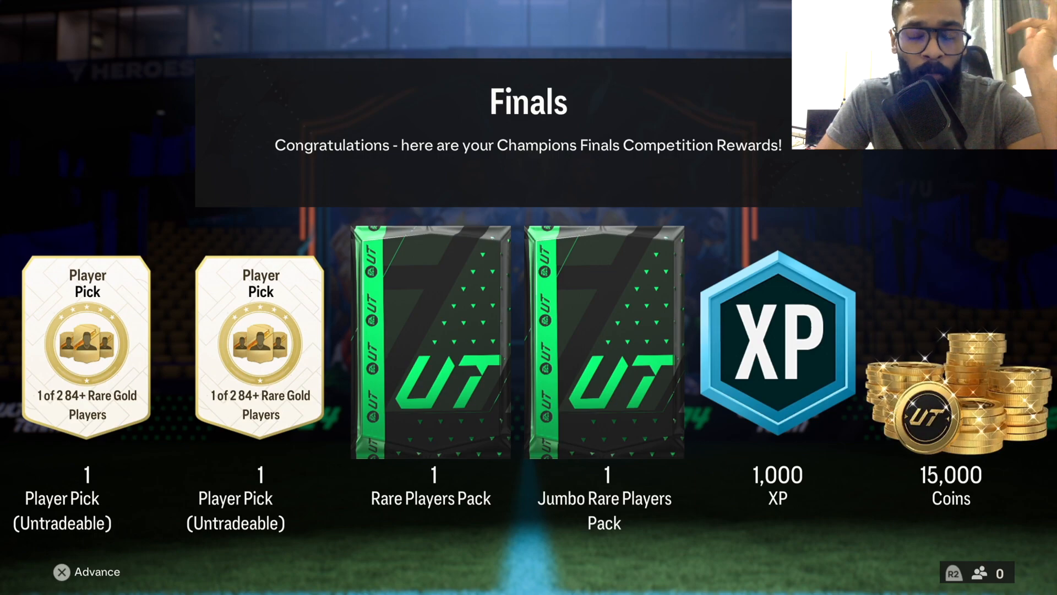
pyautogui.click(86, 572)
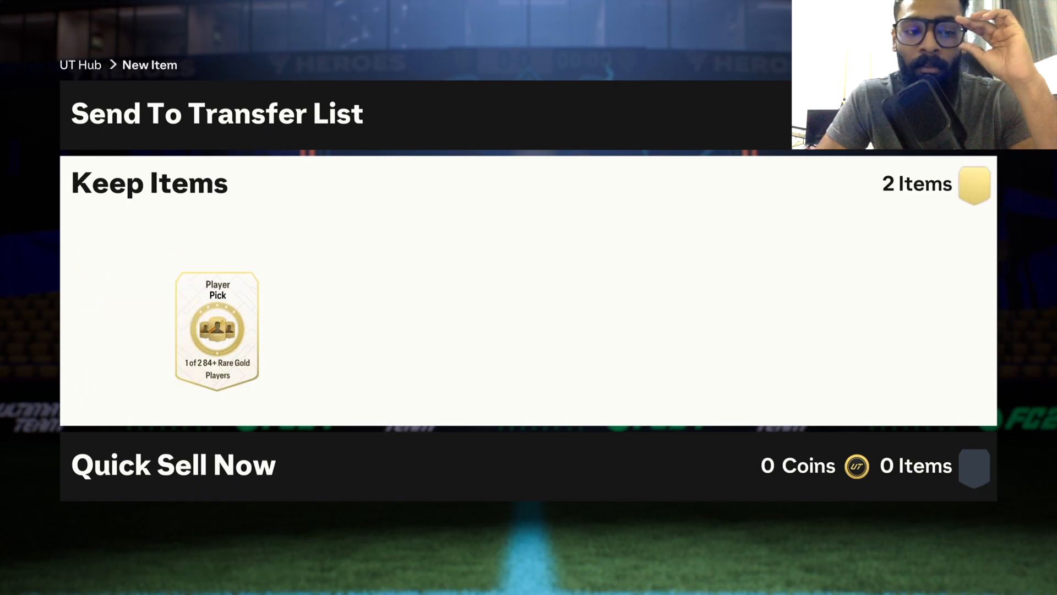
# Step: Redeem both Player Picks, choosing the 84-rated CAM Brandt from the first
pyautogui.click(217, 331)
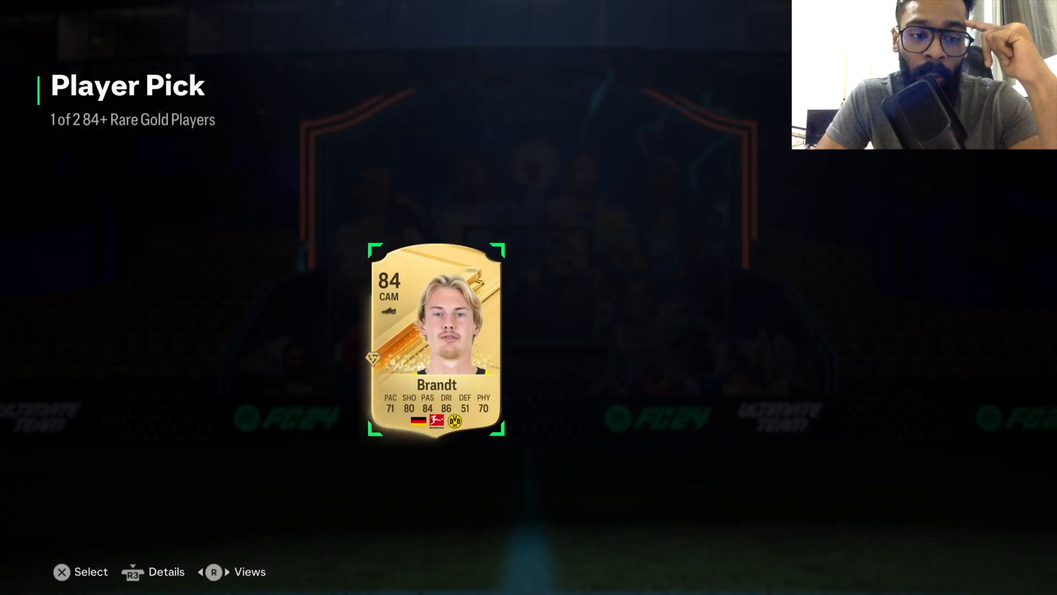
pyautogui.click(436, 340)
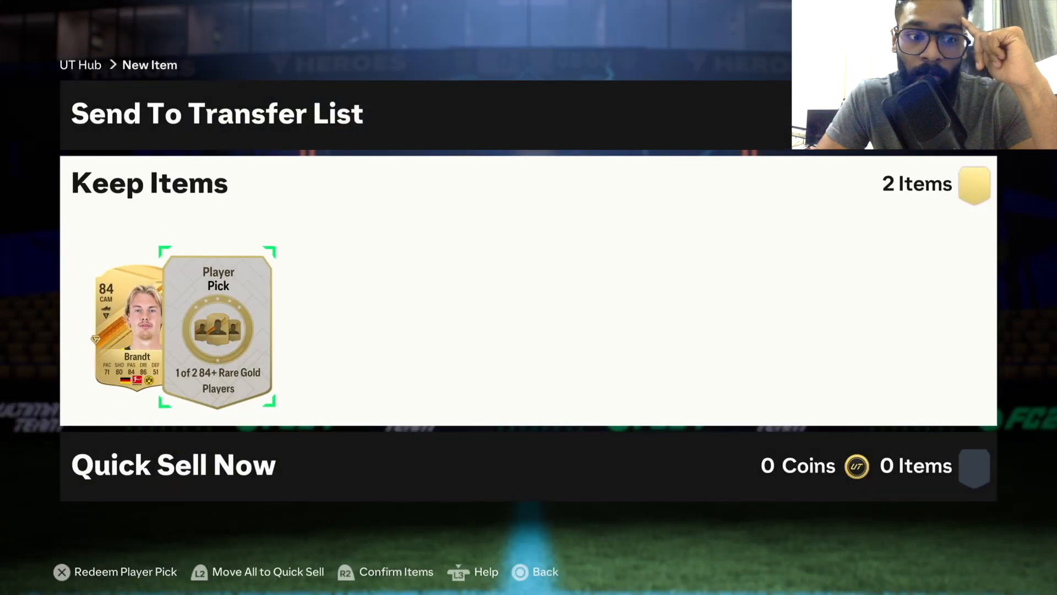
pyautogui.click(61, 571)
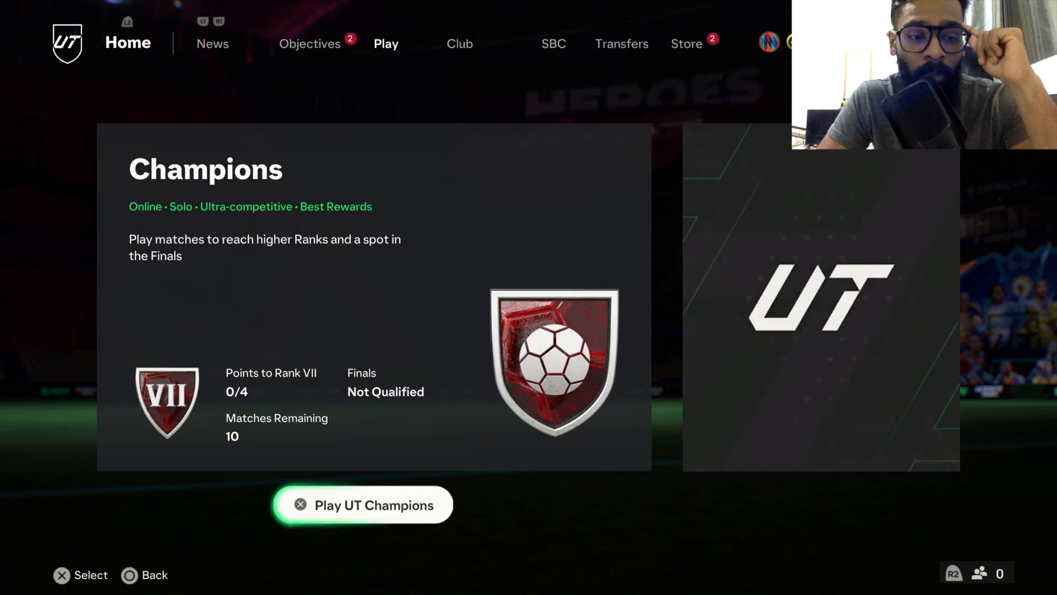
# Step: Go Home and into Store > My Packs to open the Rare Players and Jumbo Rare Players packs
pyautogui.click(363, 505)
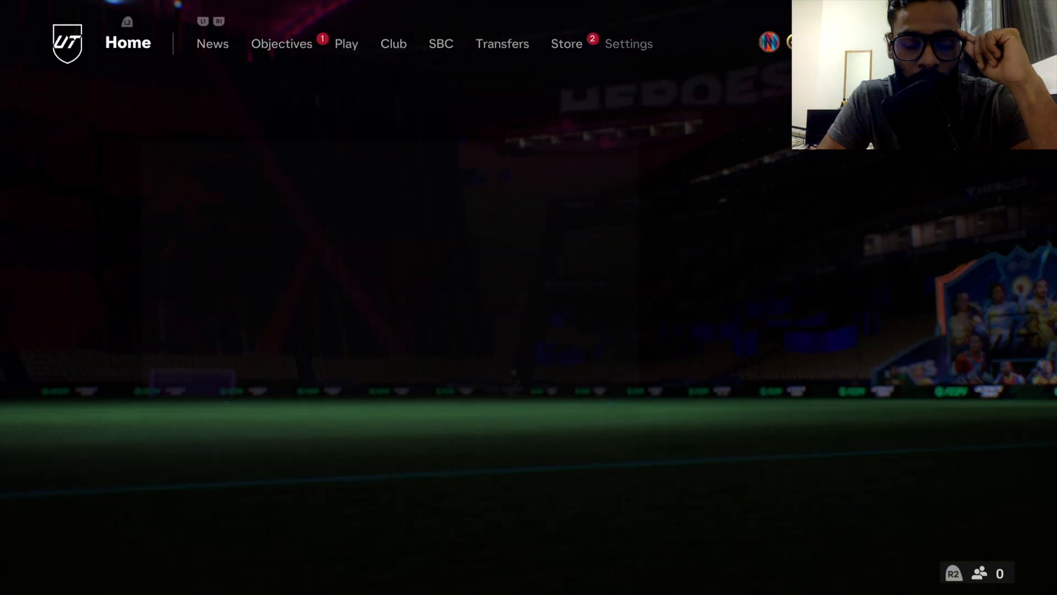
pyautogui.click(566, 43)
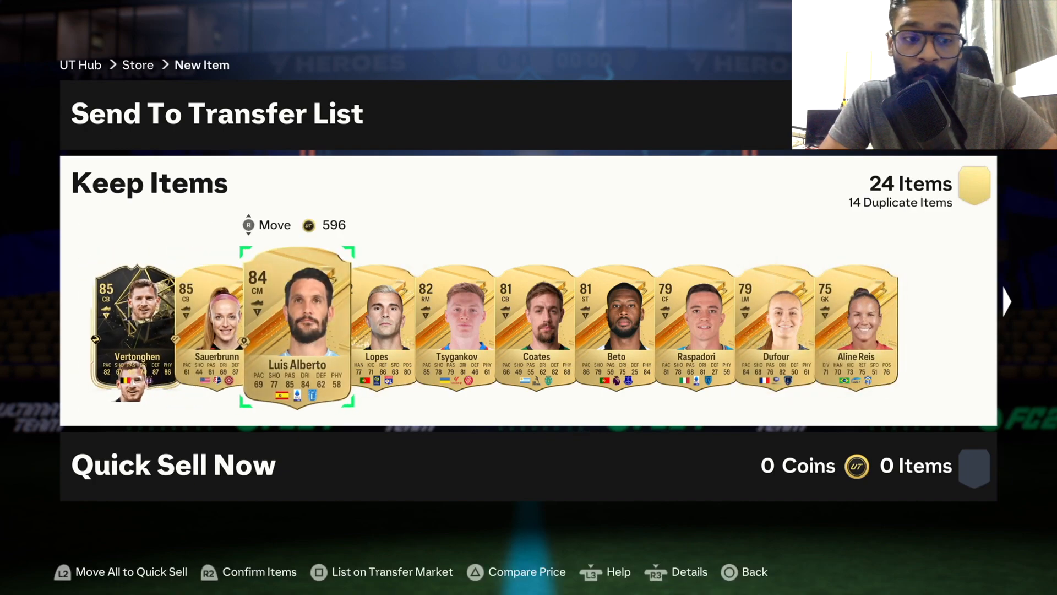
# Step: List Martínez on the Transfer Market and move the remaining 19 players to quick sell for 10,778 coins
pyautogui.click(391, 572)
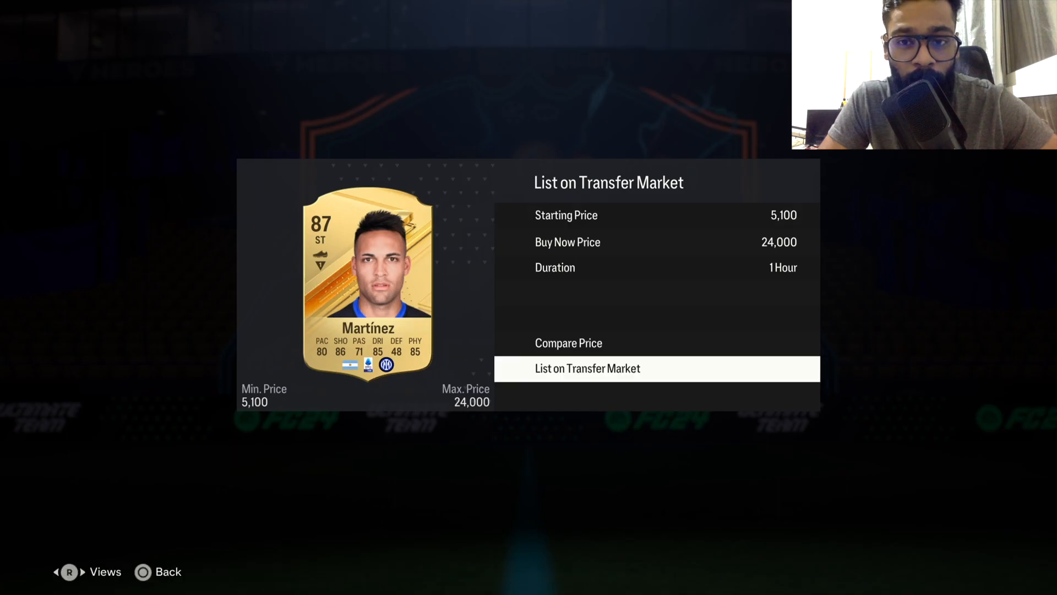
pyautogui.click(587, 368)
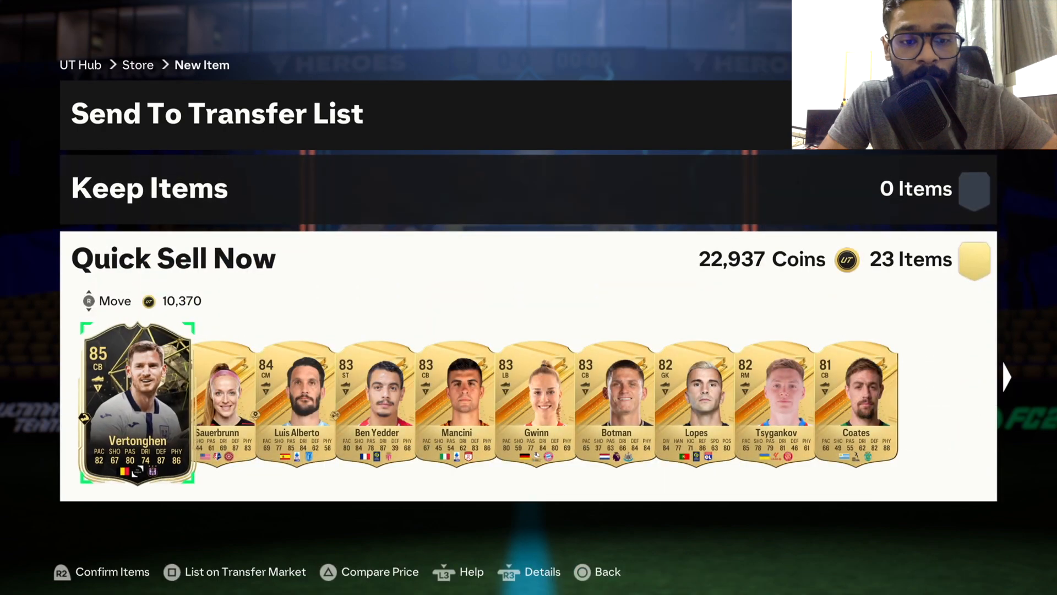
pyautogui.click(595, 572)
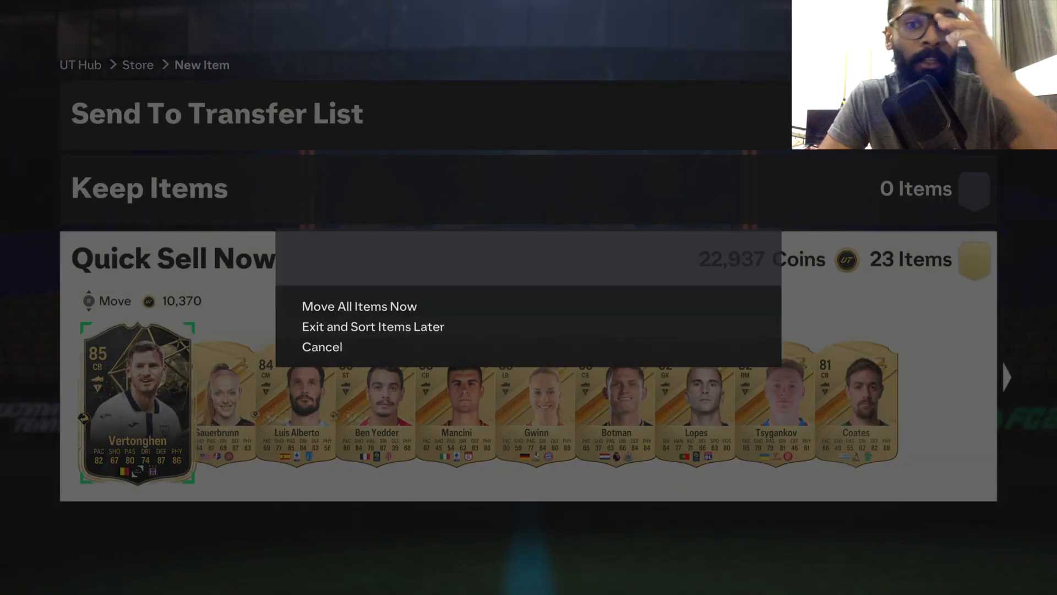
pyautogui.click(359, 306)
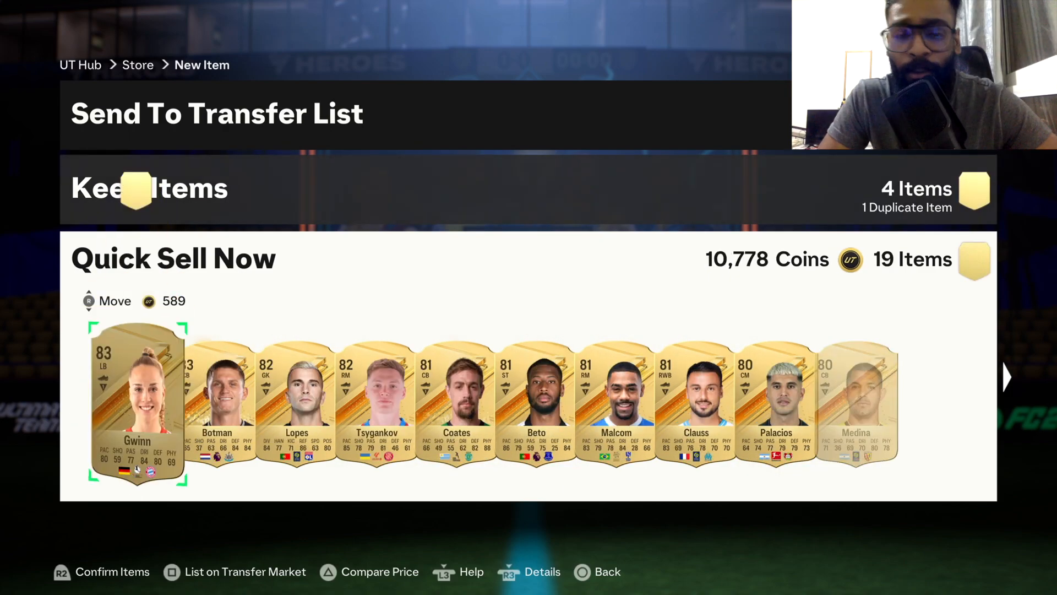